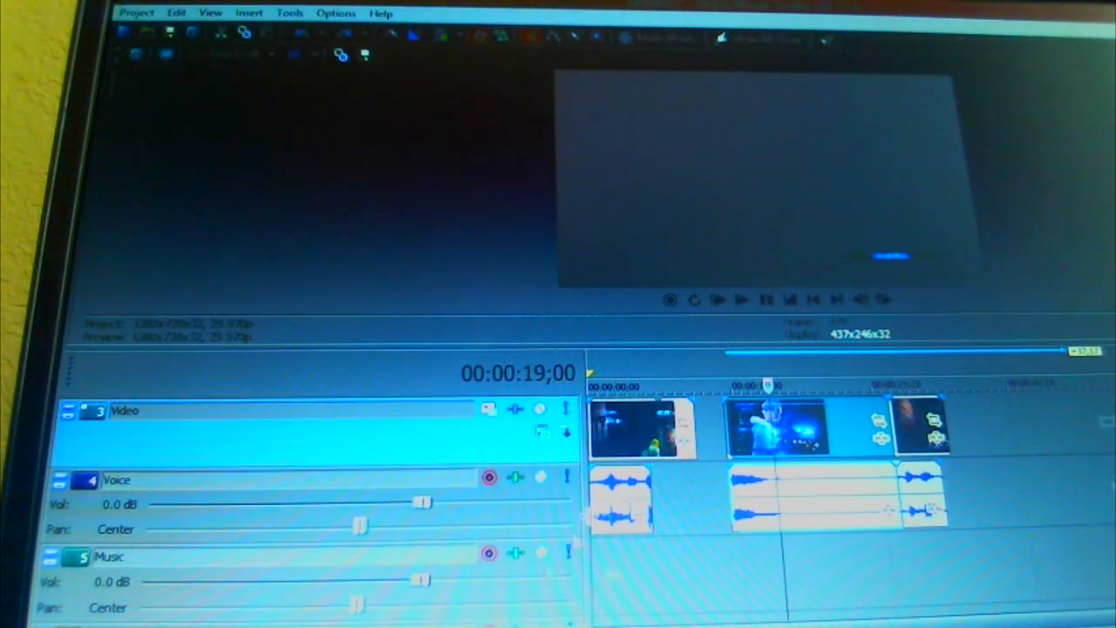
# - Play the timeline in the preview through the crossfade past the second clip, then stop it
pyautogui.click(741, 299)
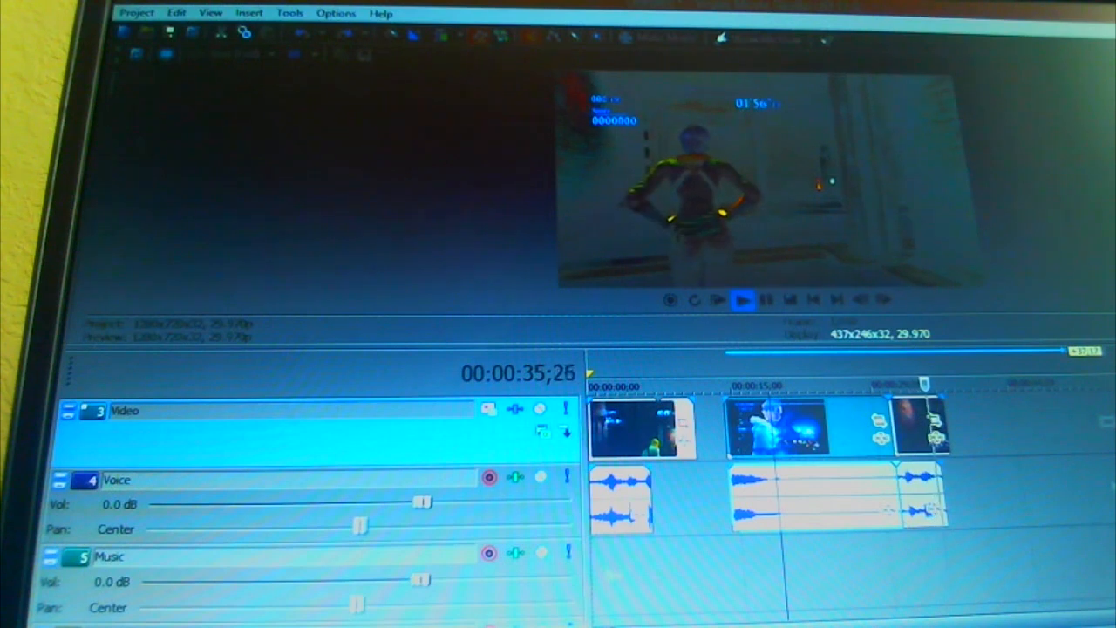
pyautogui.click(742, 300)
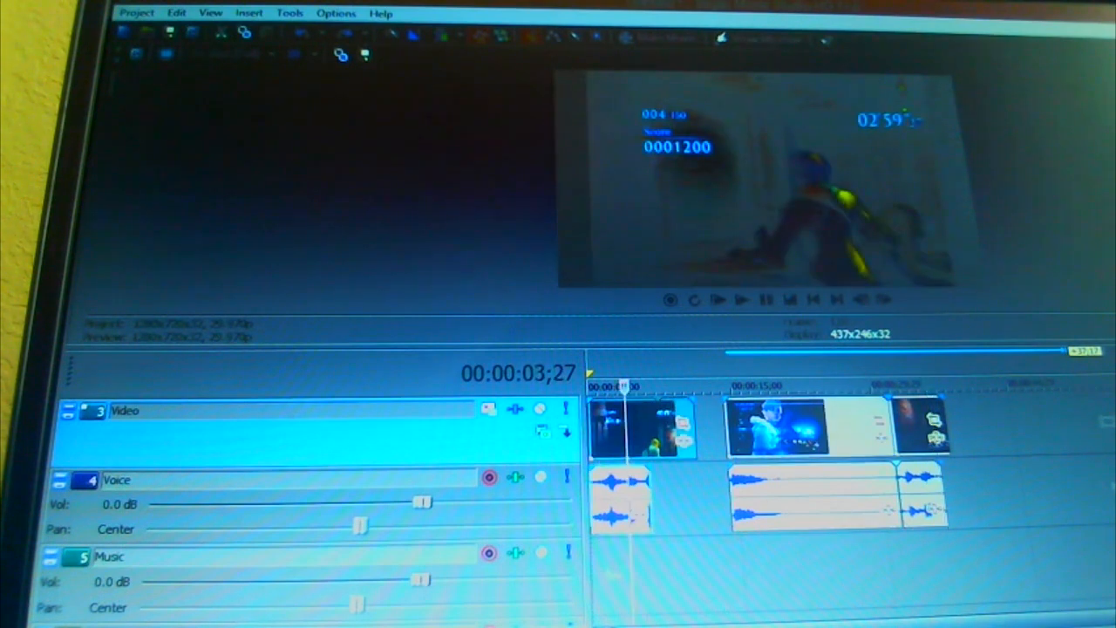
# - Restart preview playback from 00:00:00 so the first gameplay clip runs again
pyautogui.click(742, 299)
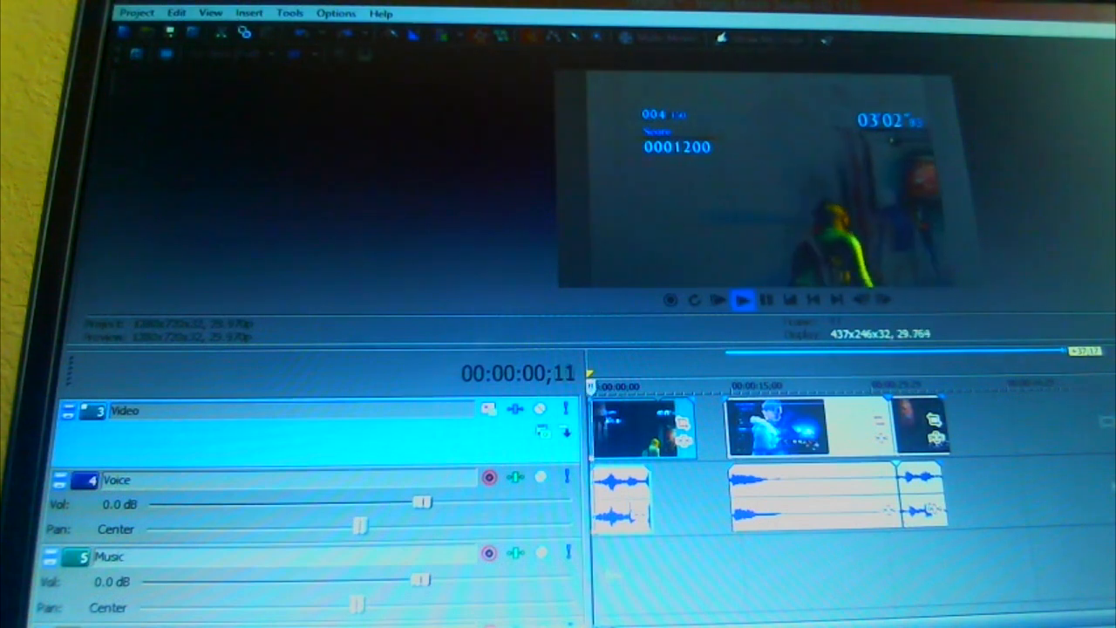